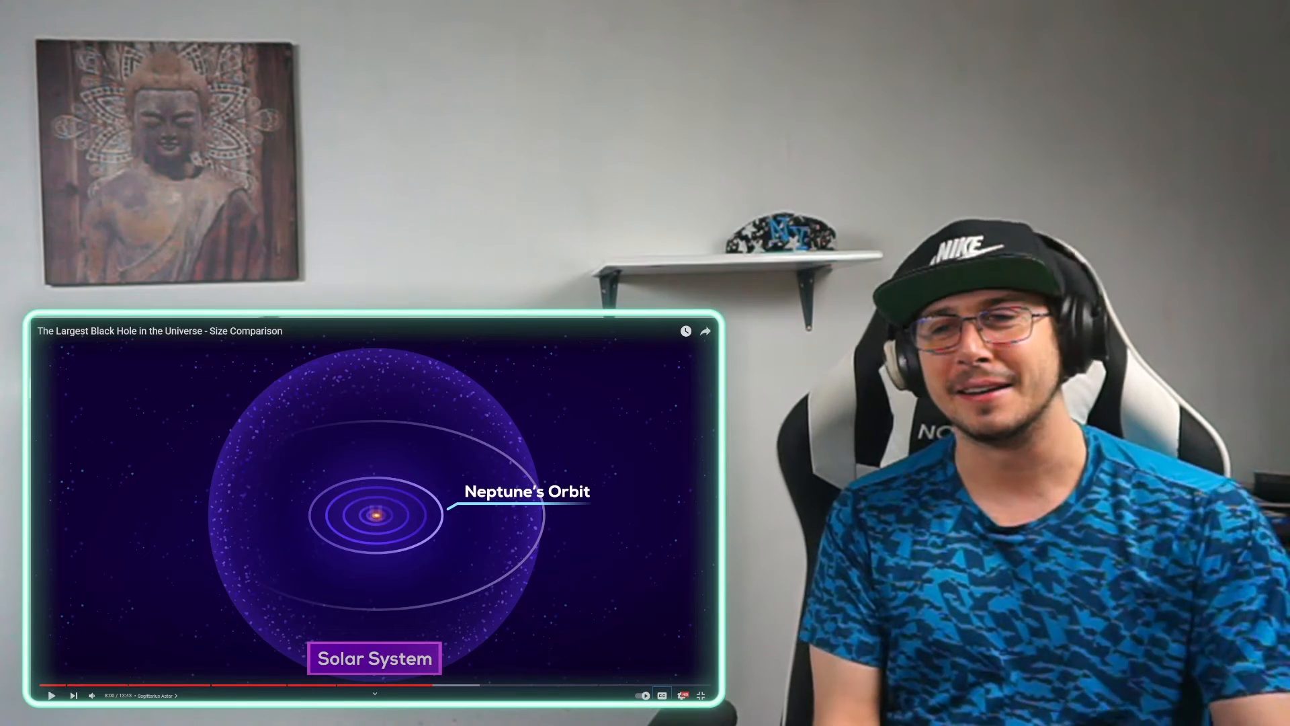
# - Resume playback so the video continues from the Solar System scene
pyautogui.click(51, 695)
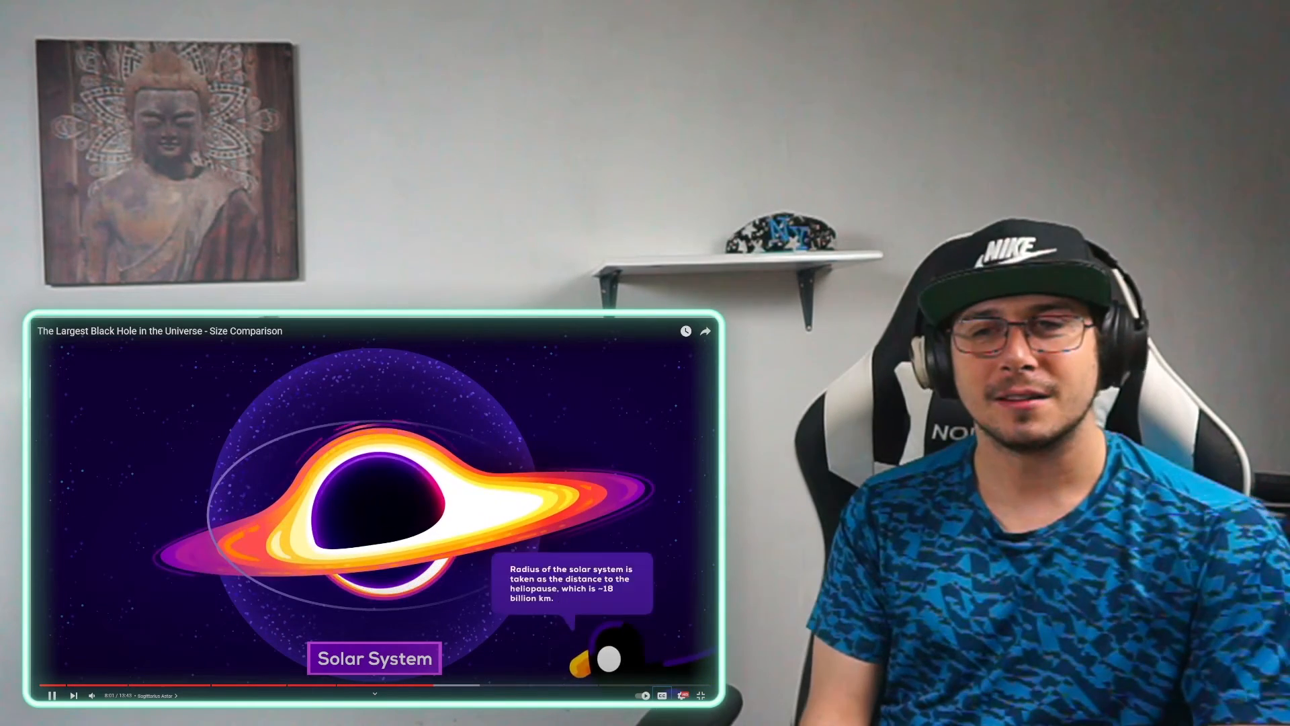